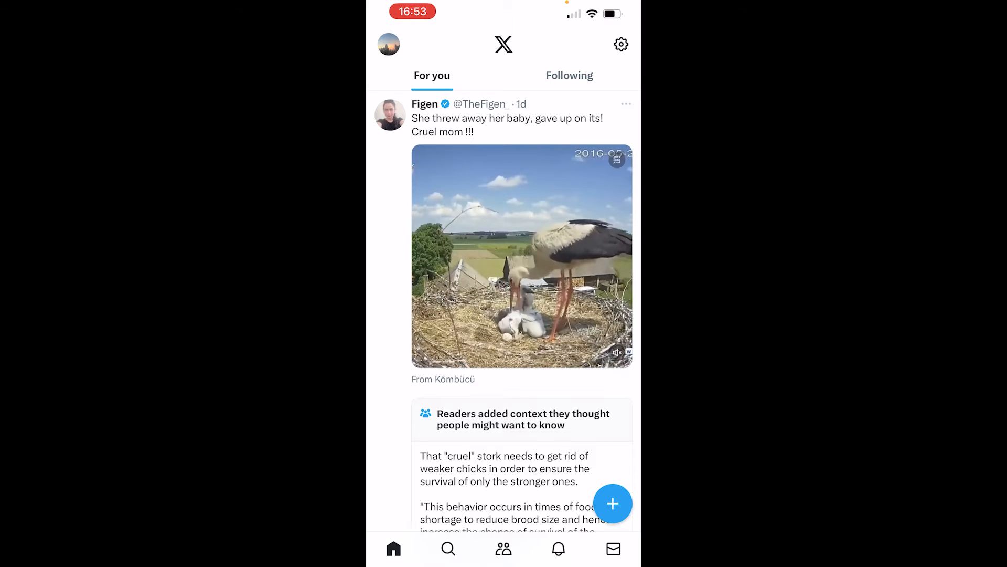
From the account side menu, go into Settings and privacy toward the data archive download
{"action": "scroll", "scroll_direction": "down", "scroll_amount": 3}
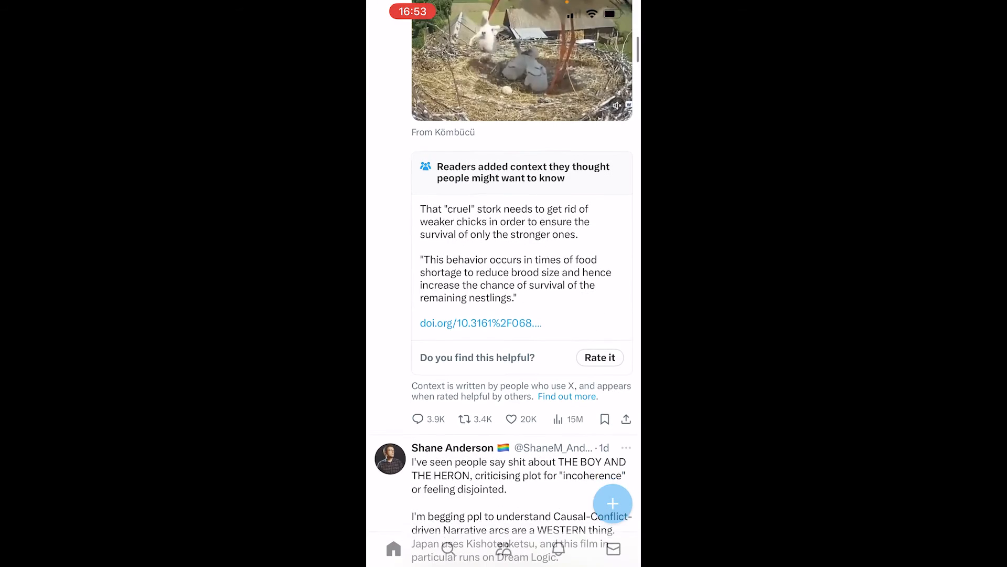
{"action": "scroll", "scroll_direction": "down", "scroll_amount": 3}
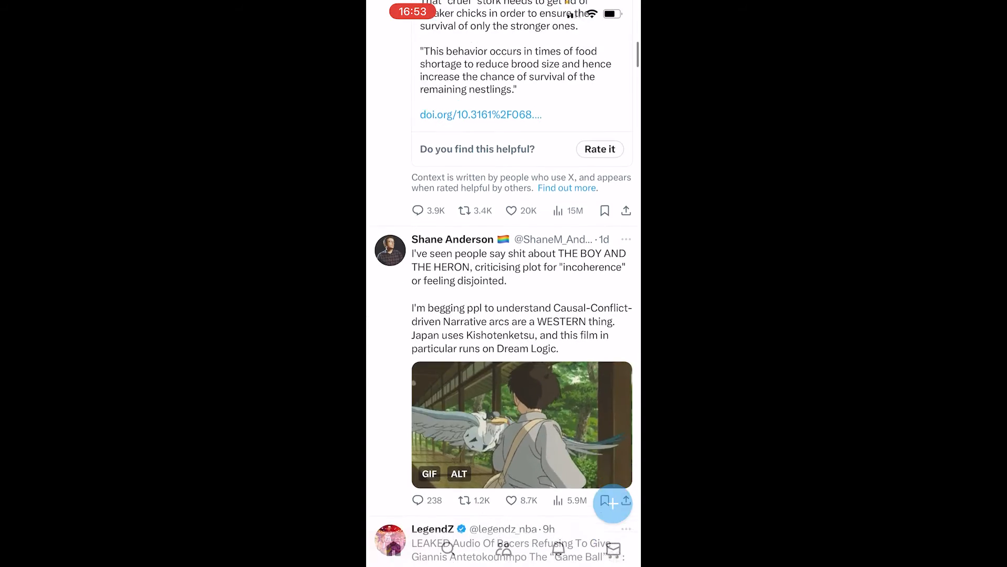
{"action": "scroll", "scroll_direction": "down", "scroll_amount": 3}
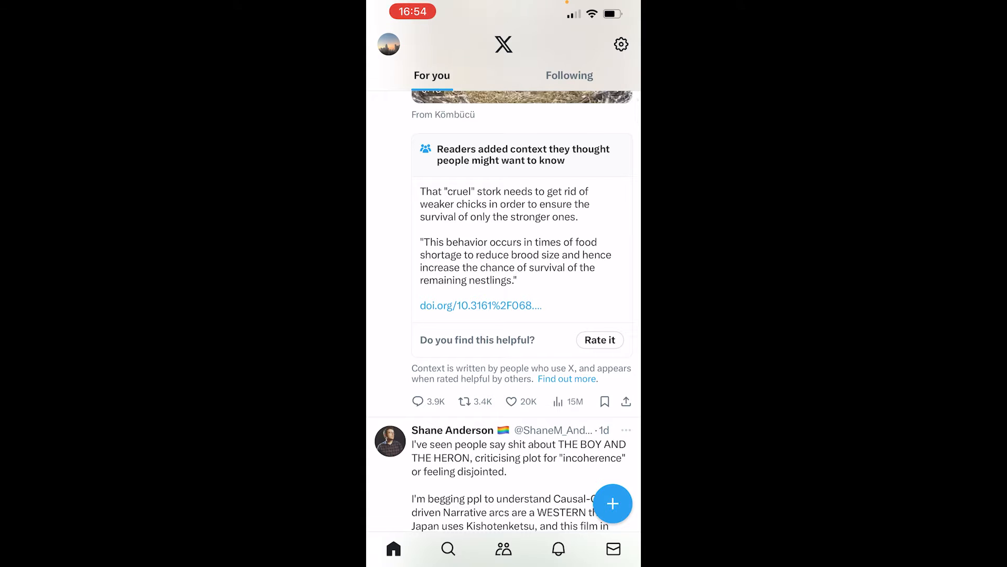
{"action": "left_click", "coordinate": [389, 44]}
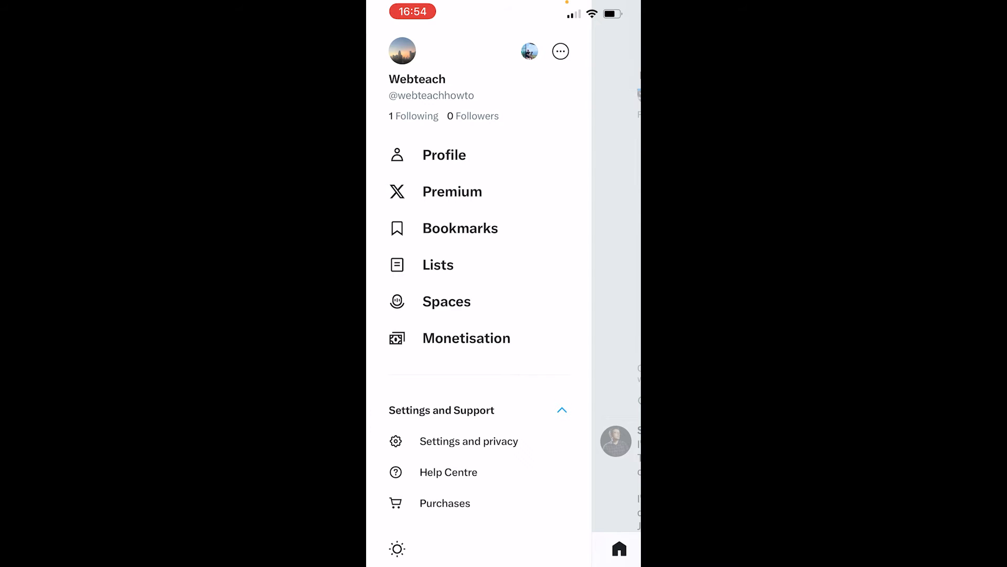
{"action": "left_click", "coordinate": [469, 440]}
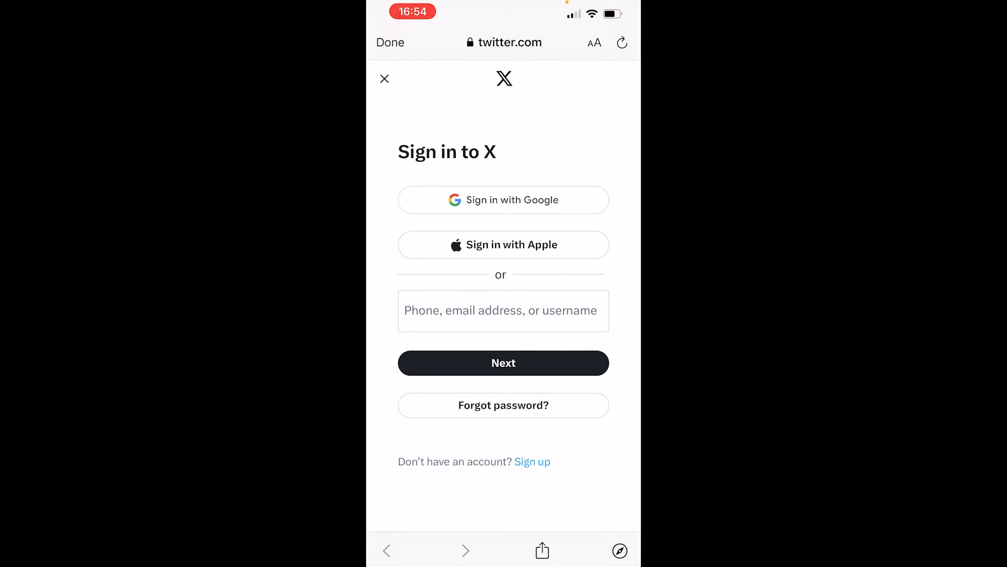
Sign in on twitter.com and have a verification code sent to confirm identity
{"action": "left_click", "coordinate": [503, 362]}
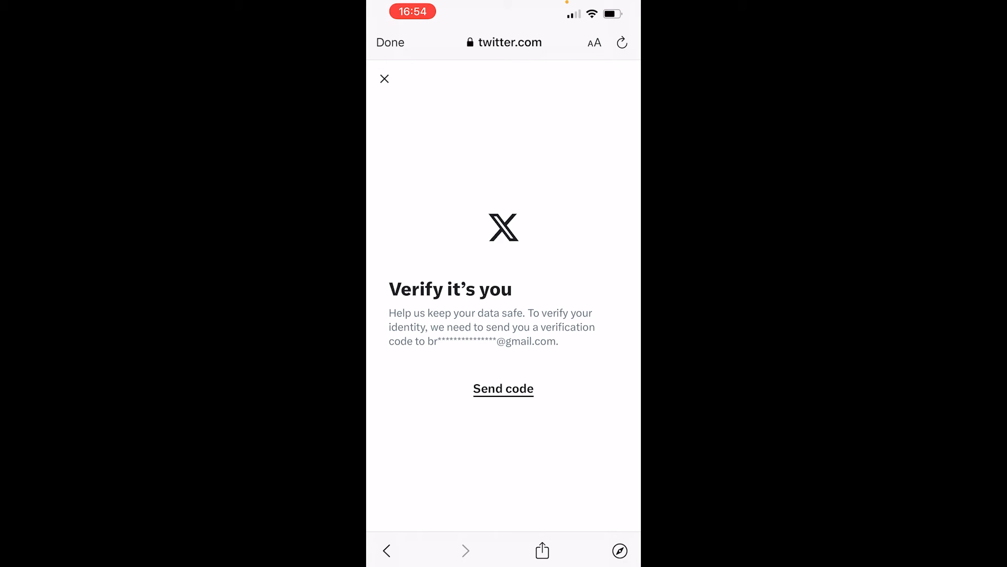
{"action": "left_click", "coordinate": [503, 388]}
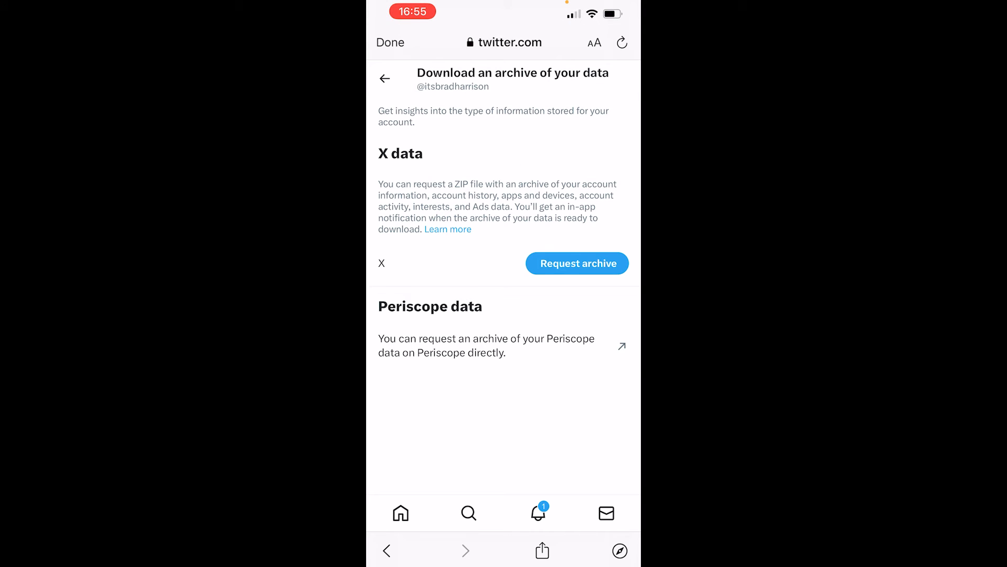
Request the archive of the account's X data so it starts being prepared
{"action": "left_click", "coordinate": [577, 263]}
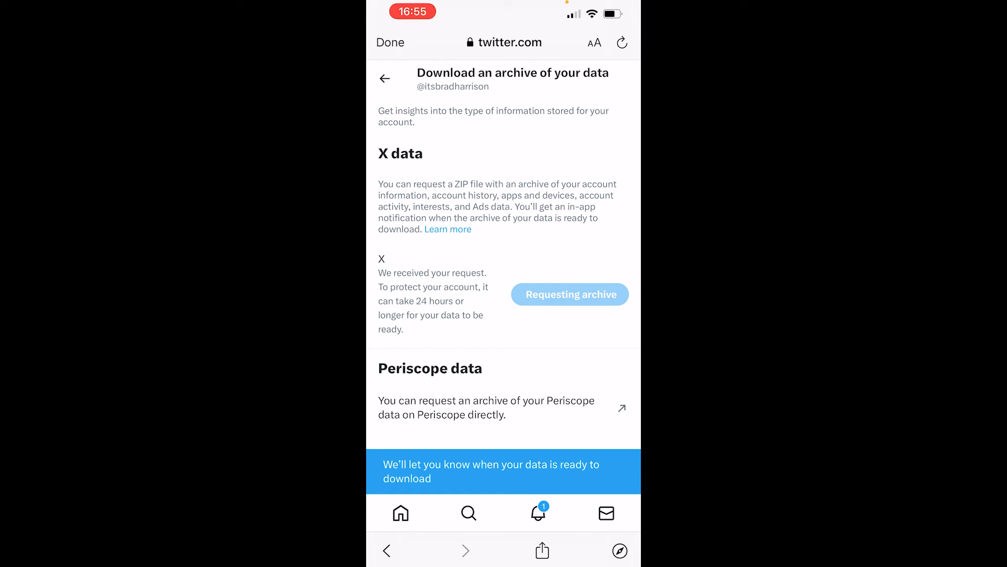